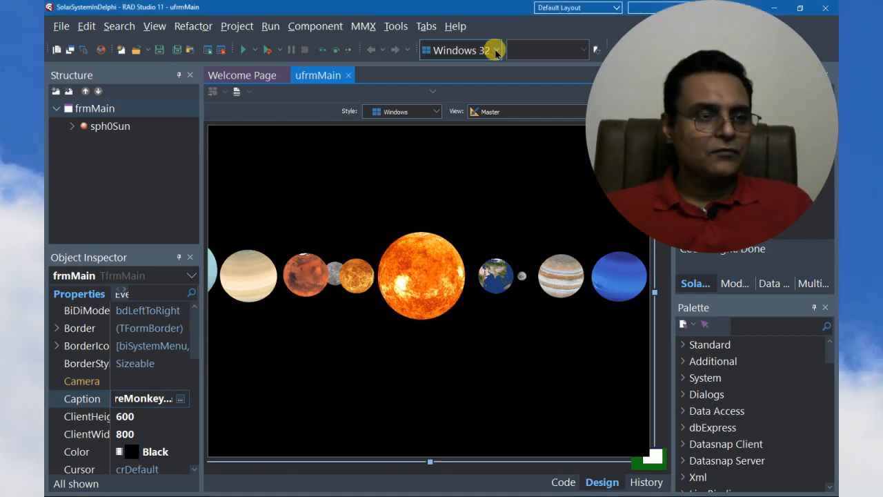
Set the project's target platform to Android 32-bit from the toolbar dropdown
left_click(496, 50)
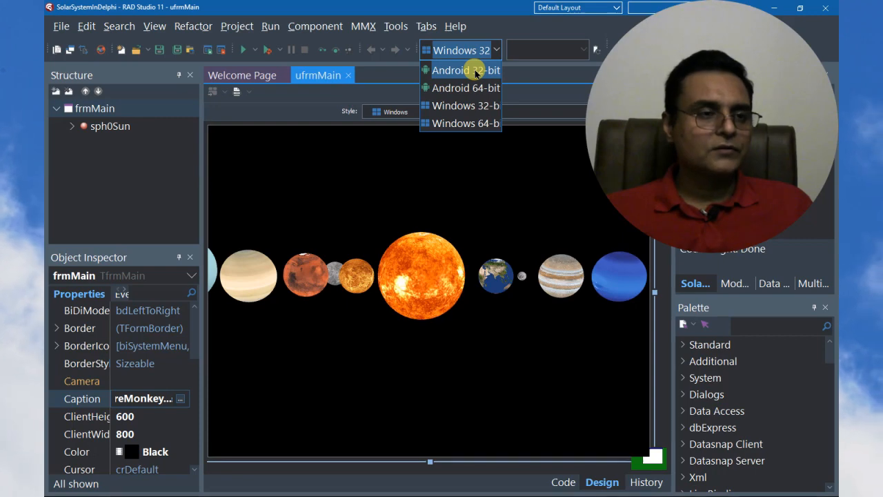
left_click(465, 70)
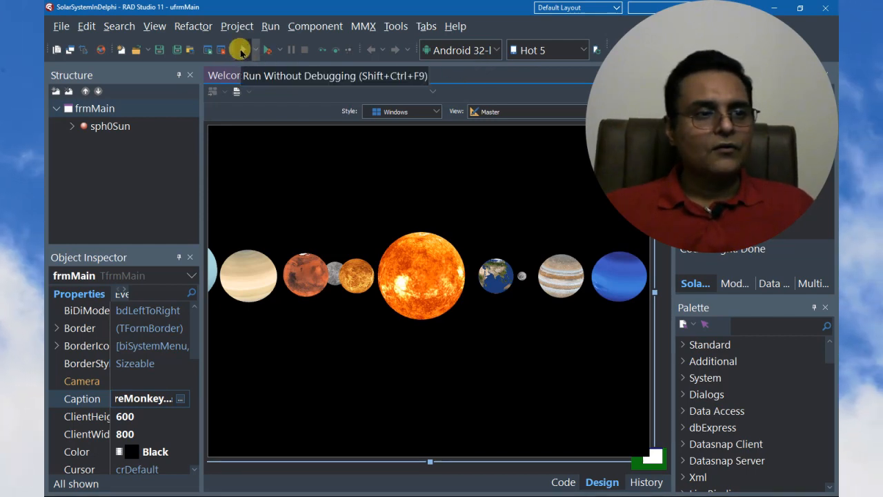
Run the solar system app without debugging to compile and deploy it for Android 32-bit
left_click(243, 50)
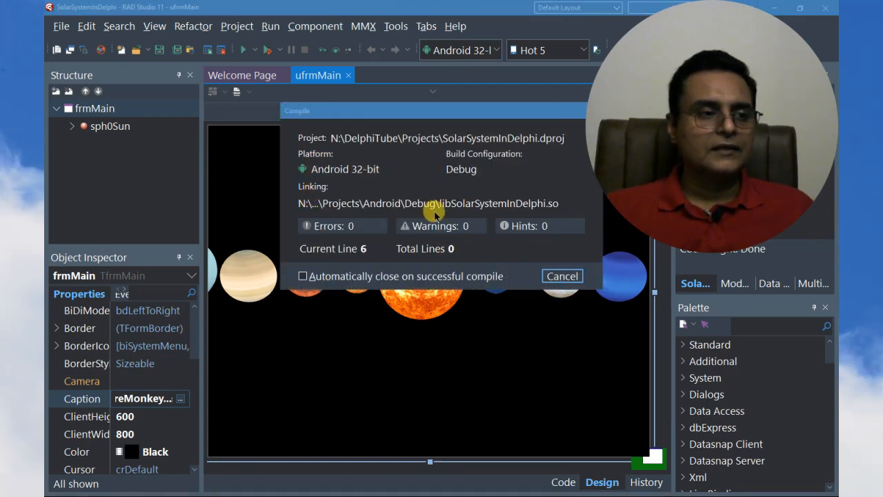
mouse_move(379, 214)
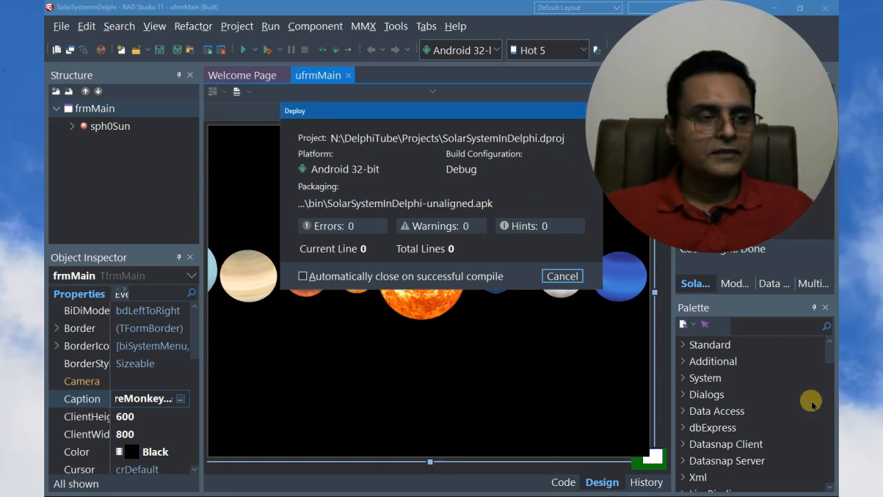
mouse_move(359, 211)
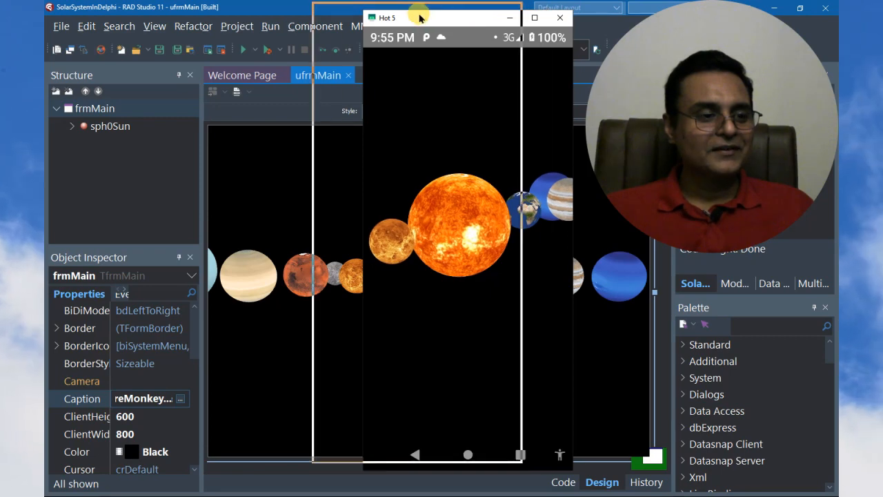
Move the Hot 5 phone mirror window to the left to show the running app
left_click_drag(419, 17, 420, 10)
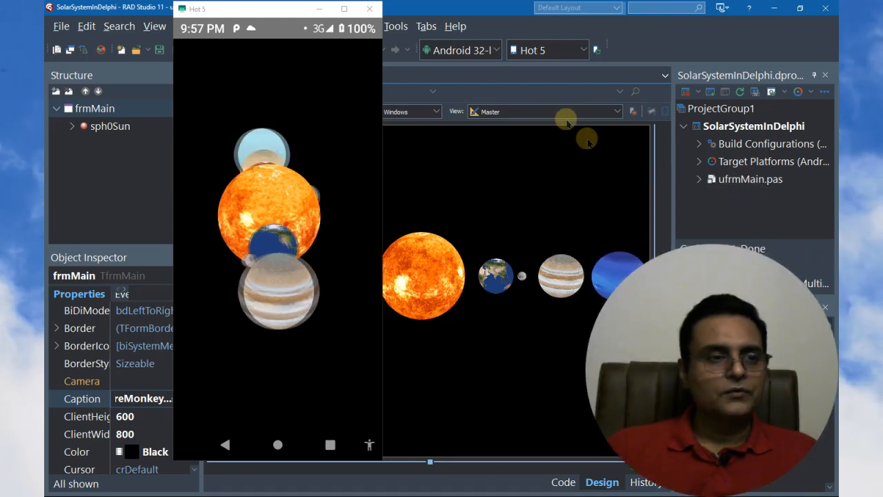
Show the target platform list: Android 32/64-bit and Windows 32/64-bit
left_click(460, 50)
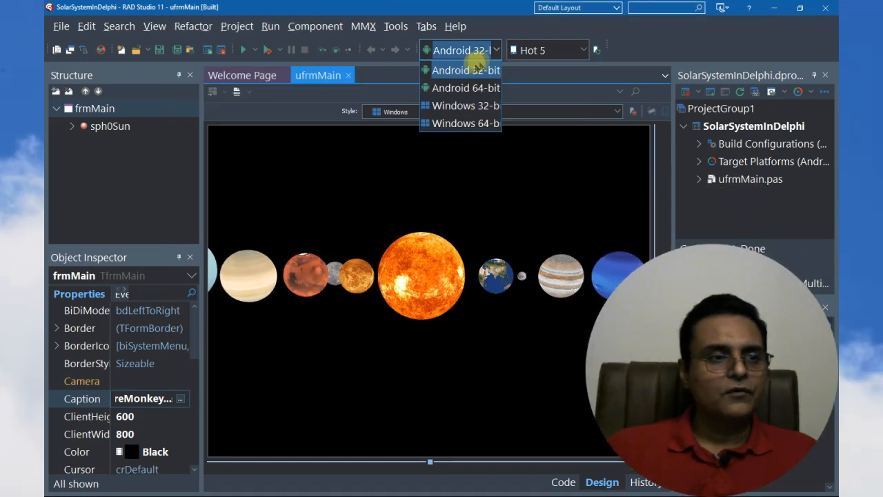
mouse_move(466, 88)
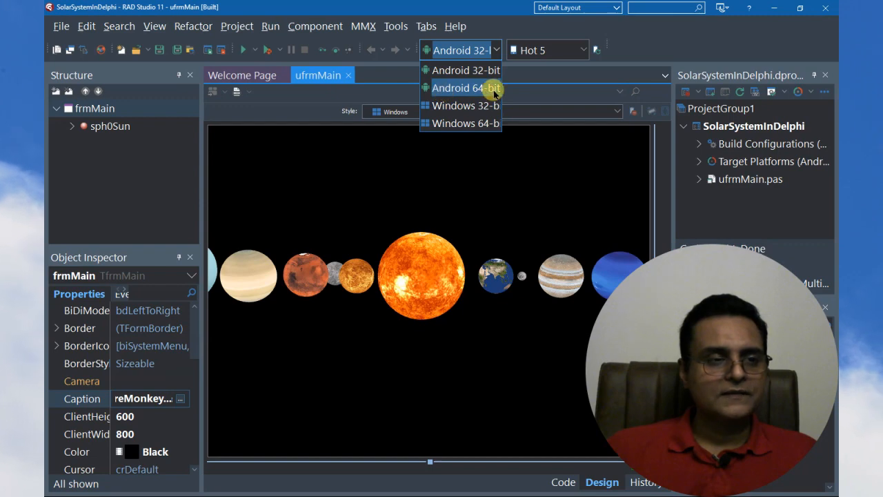
mouse_move(462, 124)
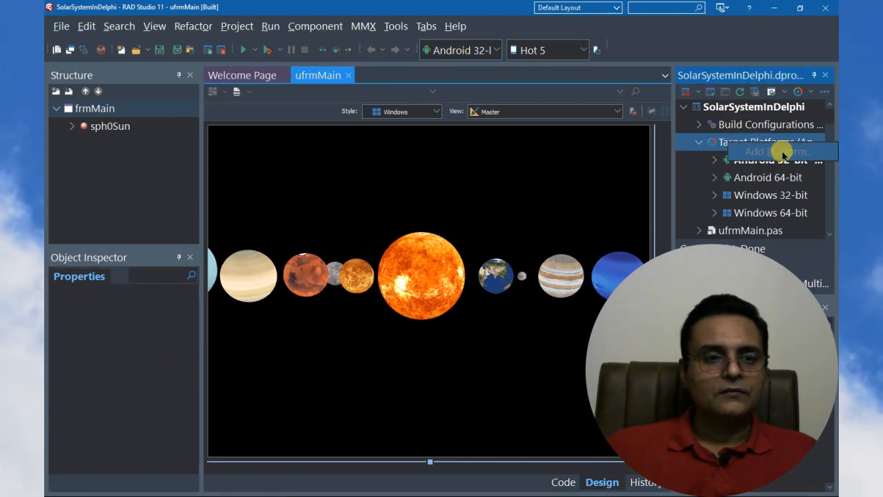
mouse_move(695, 33)
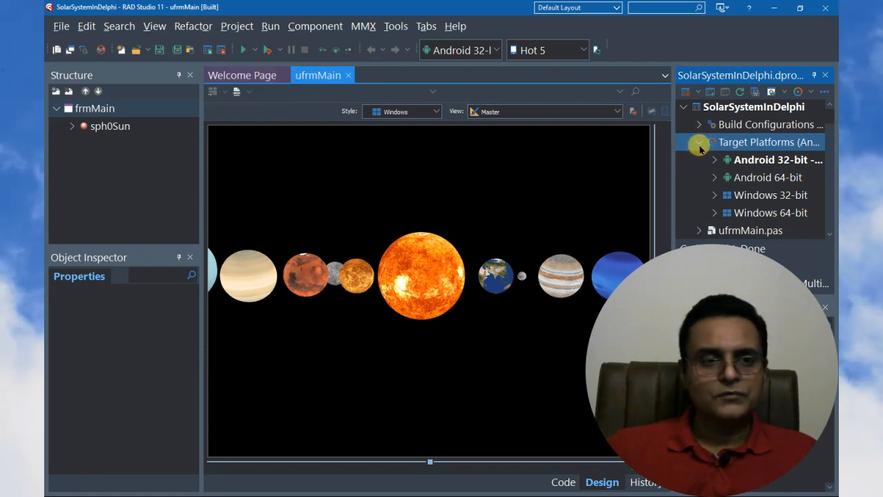
Collapse the Target Platforms node in the Projects window
left_click(700, 142)
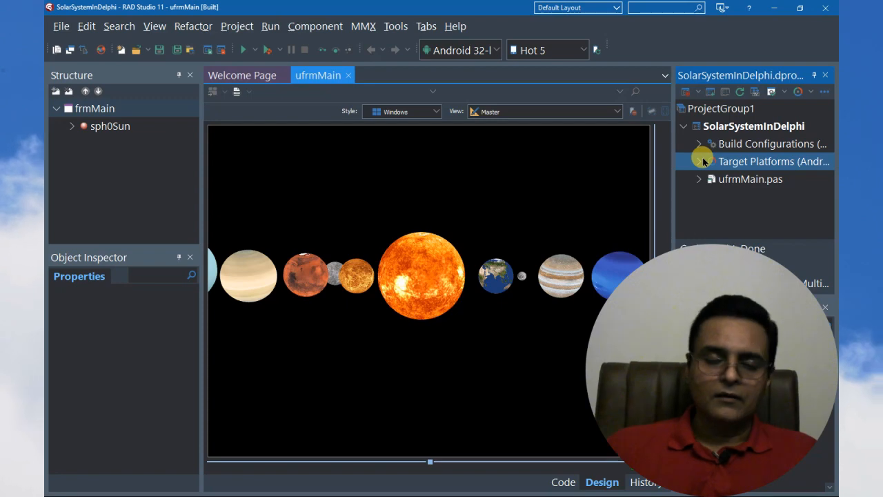